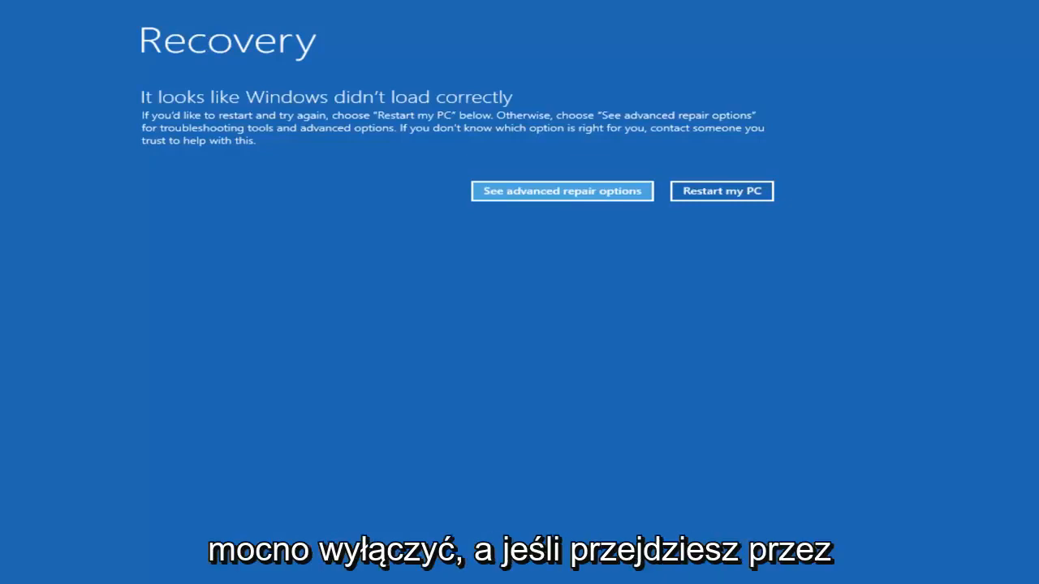
mouse_move(522, 305)
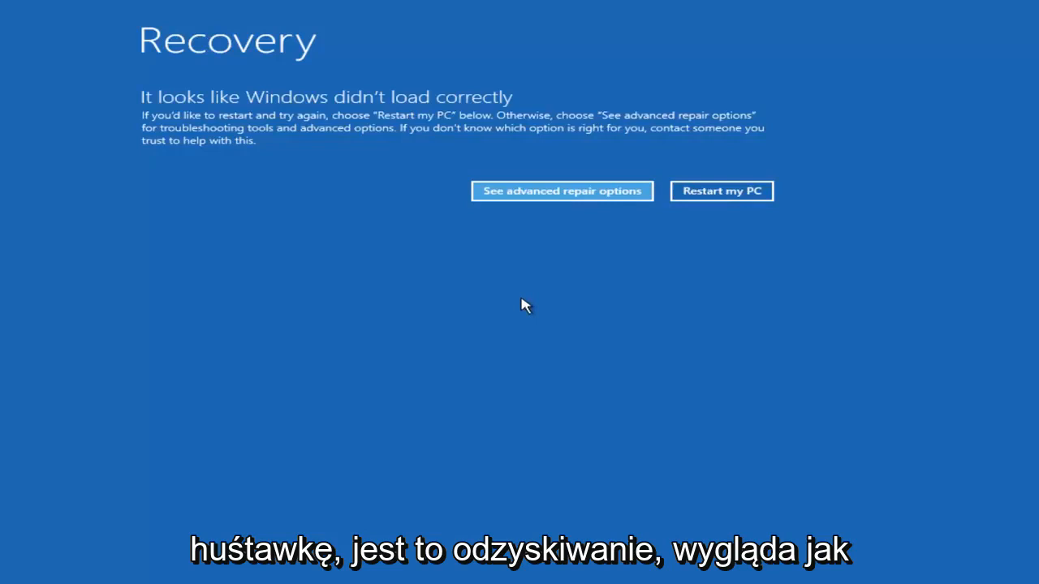
mouse_move(305, 155)
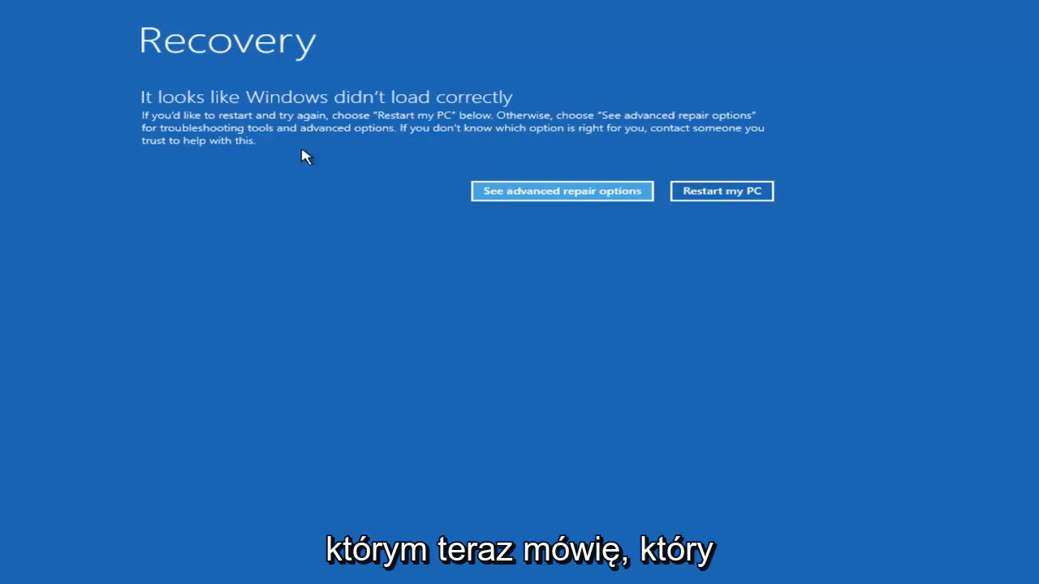
mouse_move(286, 225)
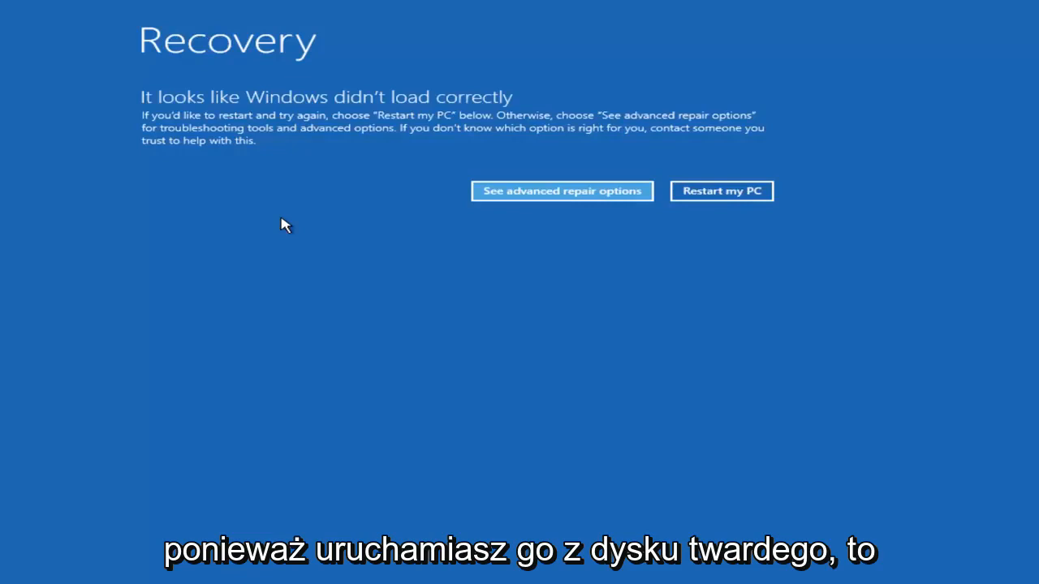
mouse_move(283, 243)
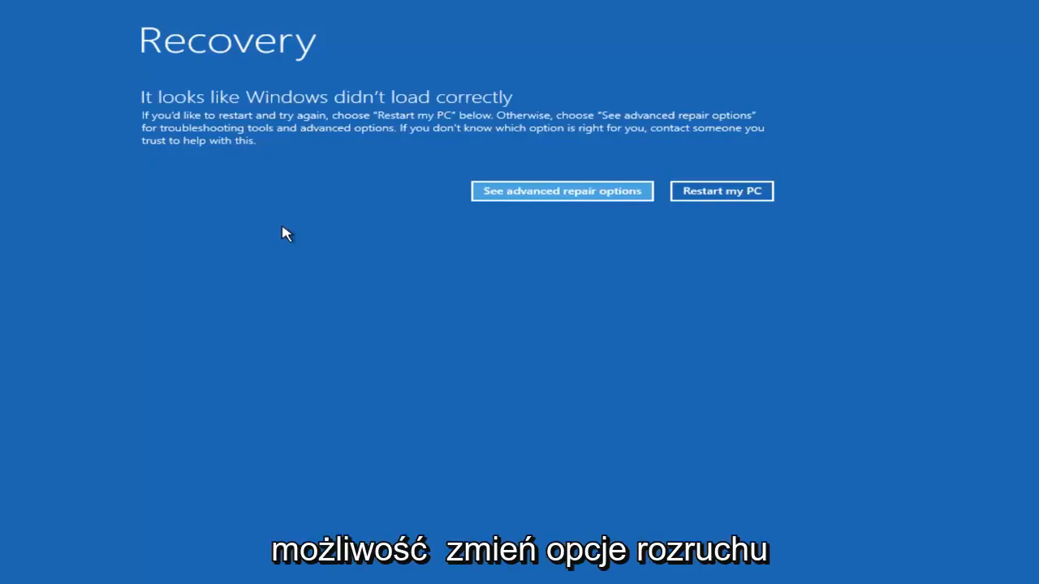
mouse_move(279, 299)
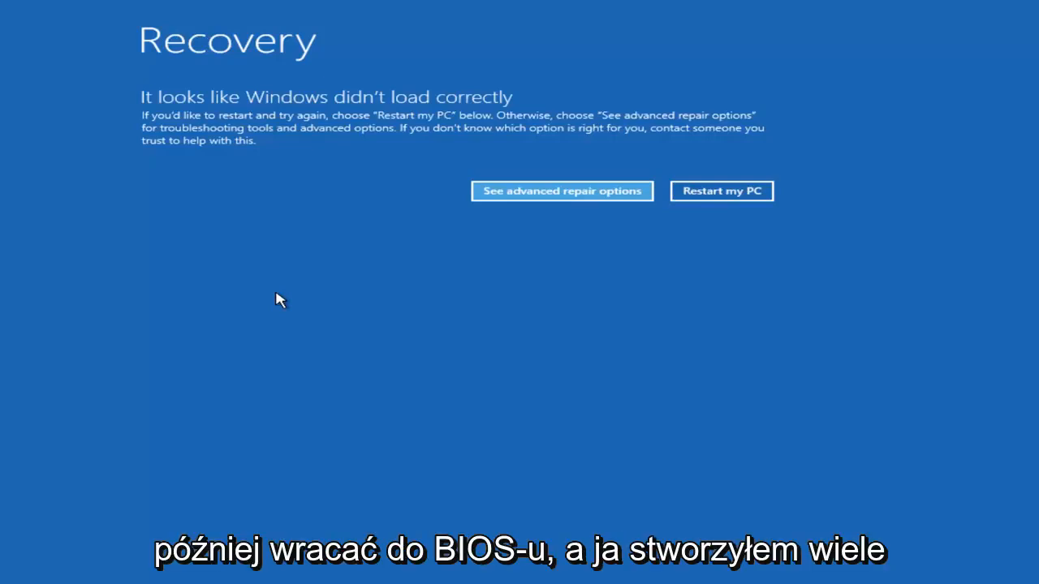
mouse_move(295, 327)
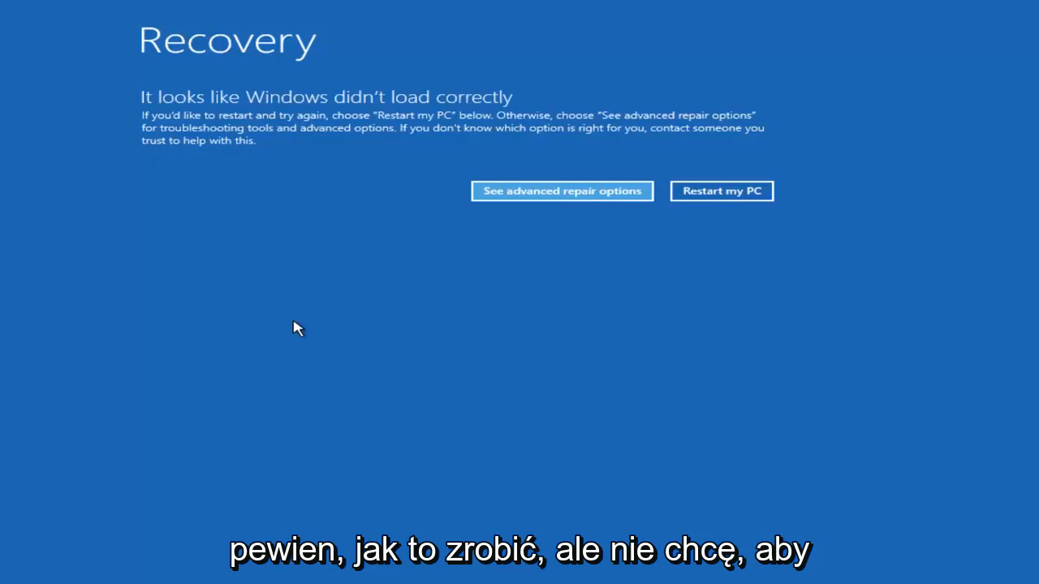
mouse_move(306, 278)
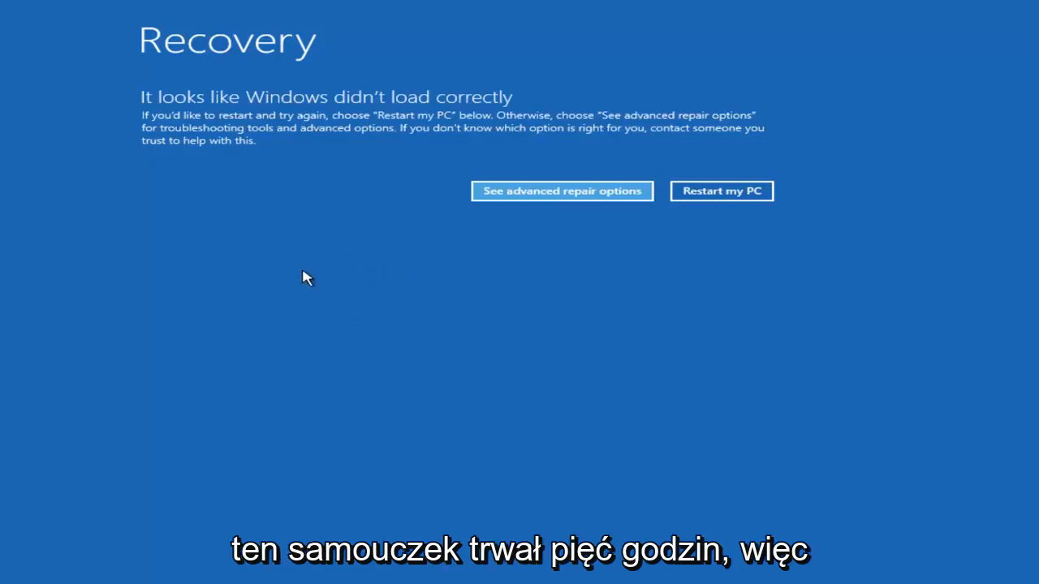
mouse_move(202, 269)
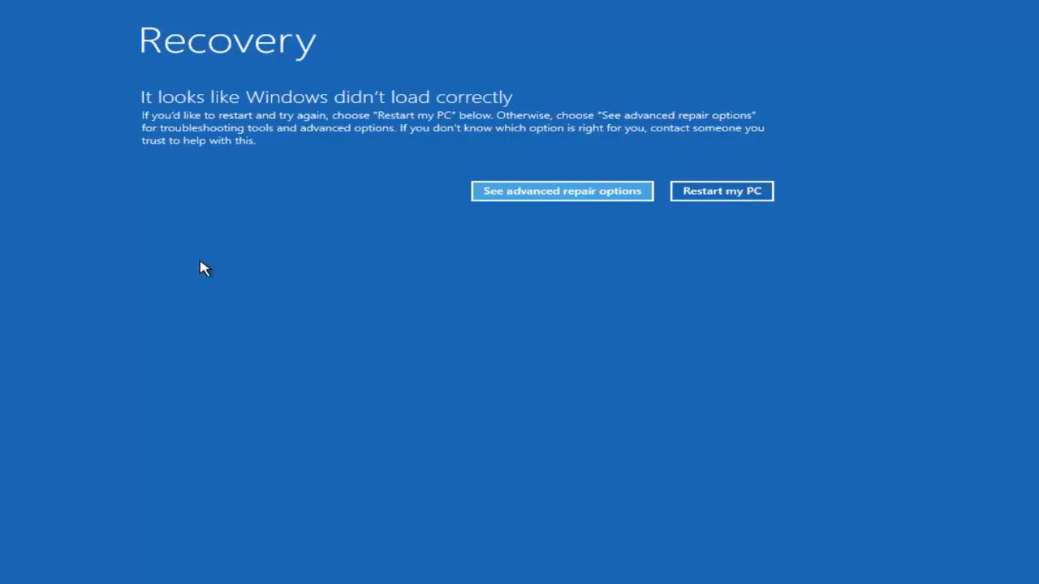
Reach the Troubleshoot page via See advanced repair options on the Recovery screen.
left_click(562, 191)
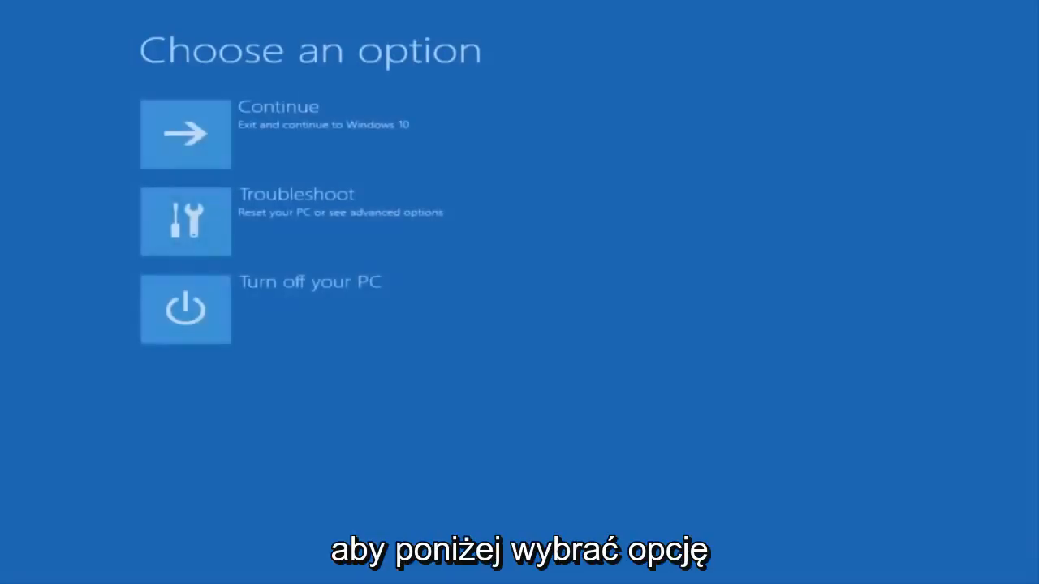
mouse_move(274, 227)
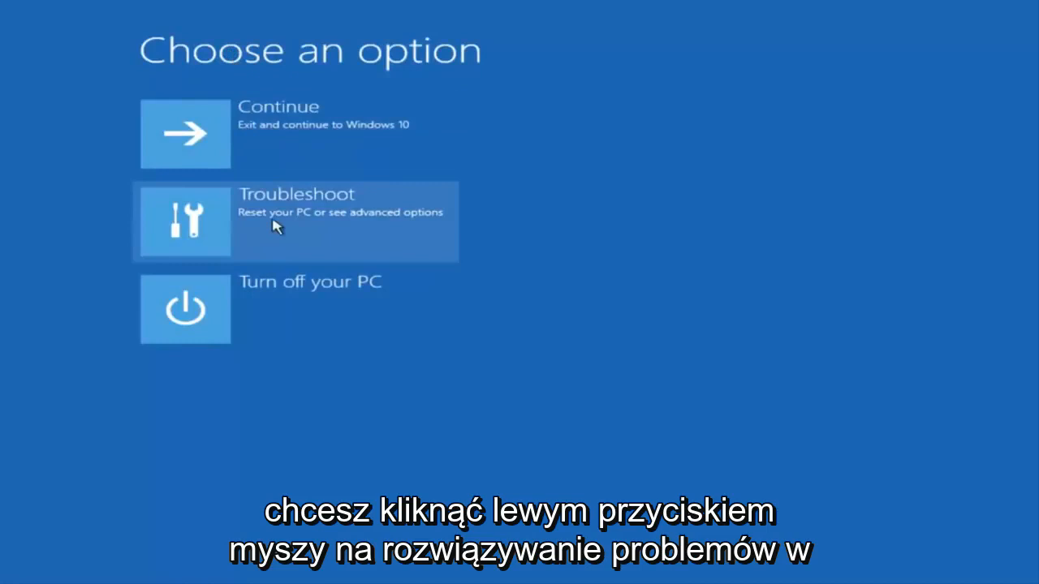
left_click(295, 221)
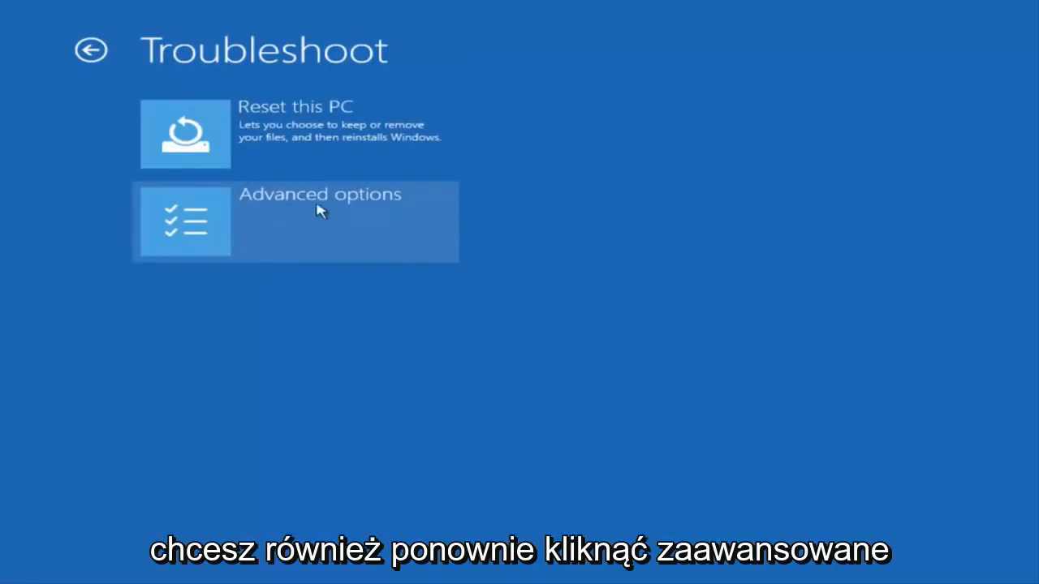
mouse_move(295, 221)
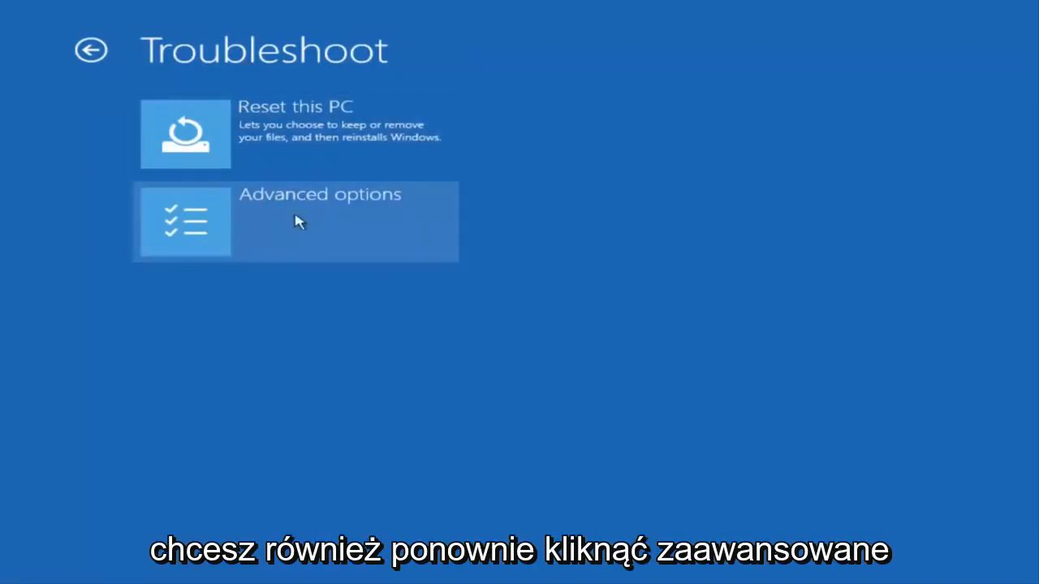
mouse_move(307, 63)
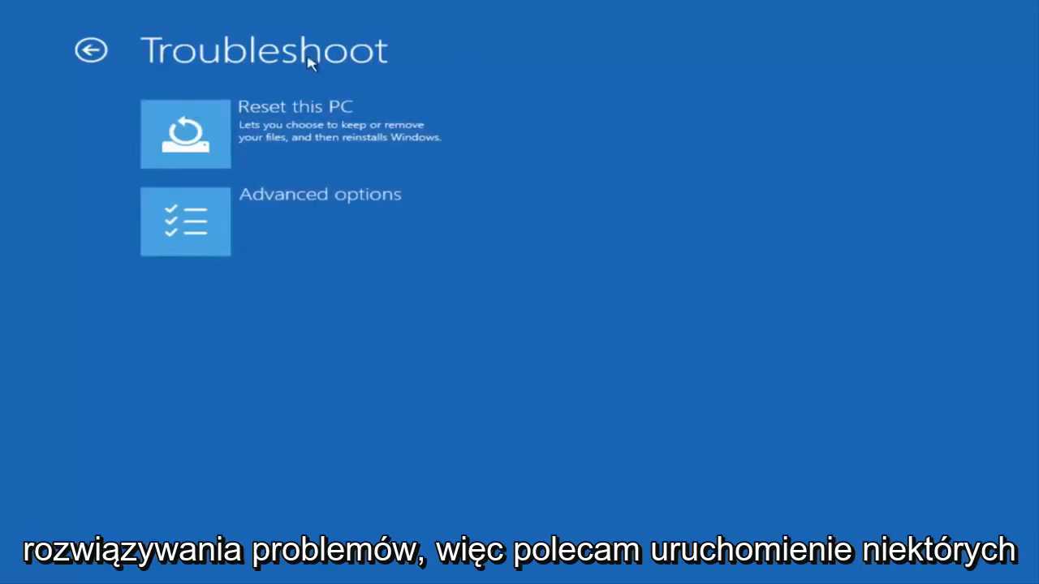
left_click(185, 220)
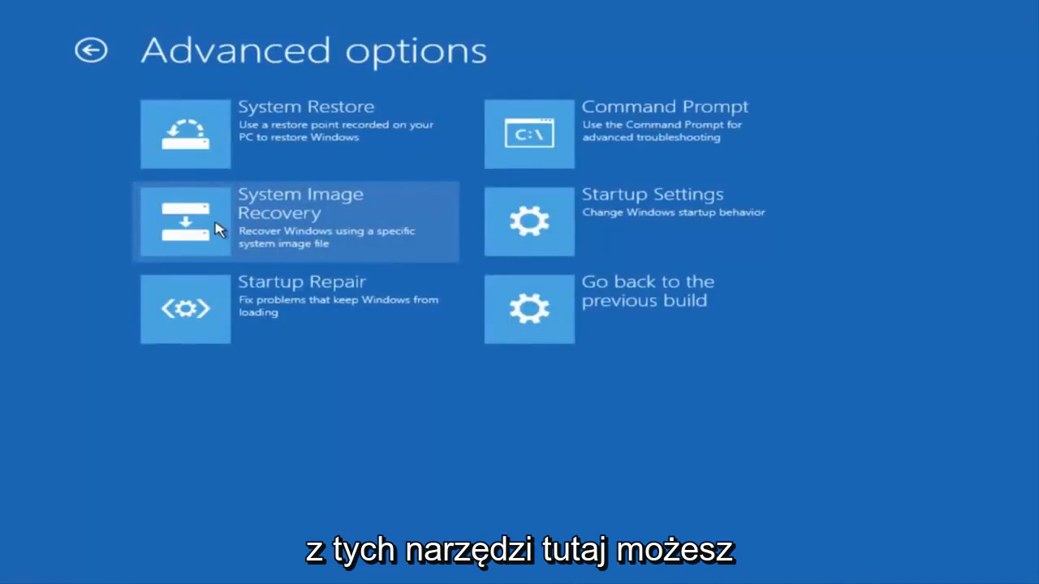
mouse_move(259, 316)
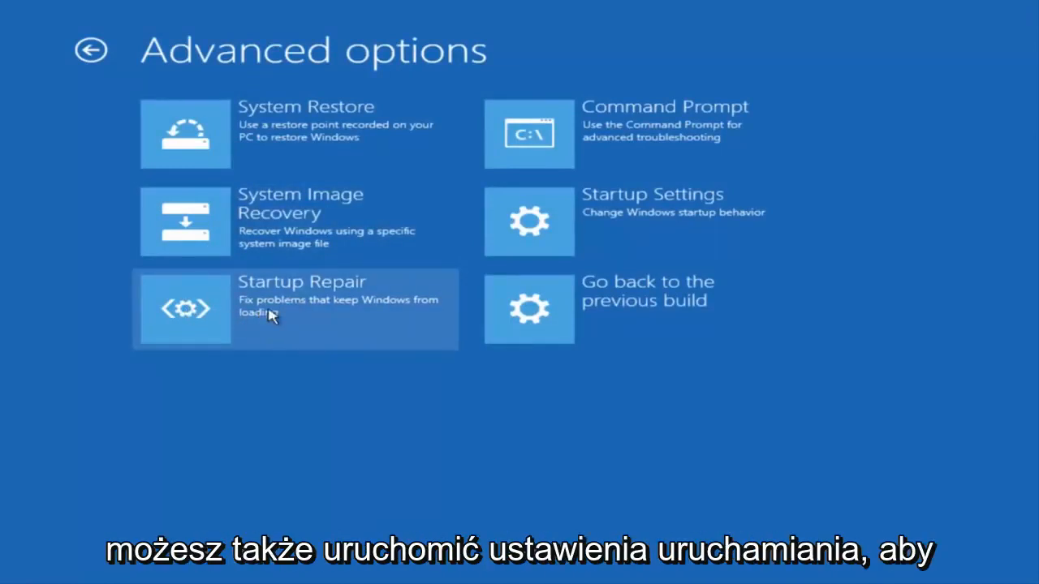
mouse_move(588, 230)
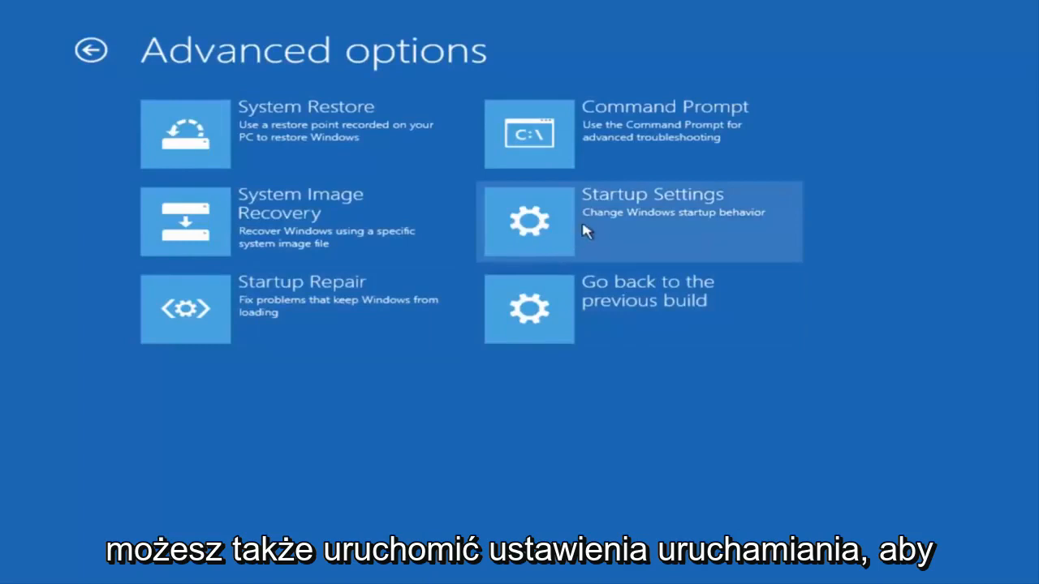
mouse_move(601, 227)
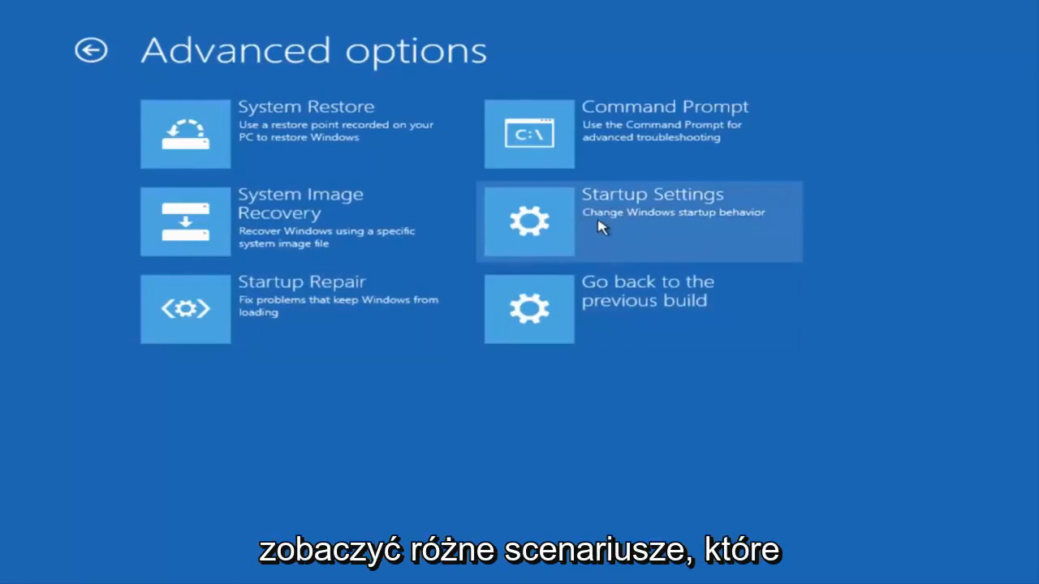
mouse_move(583, 233)
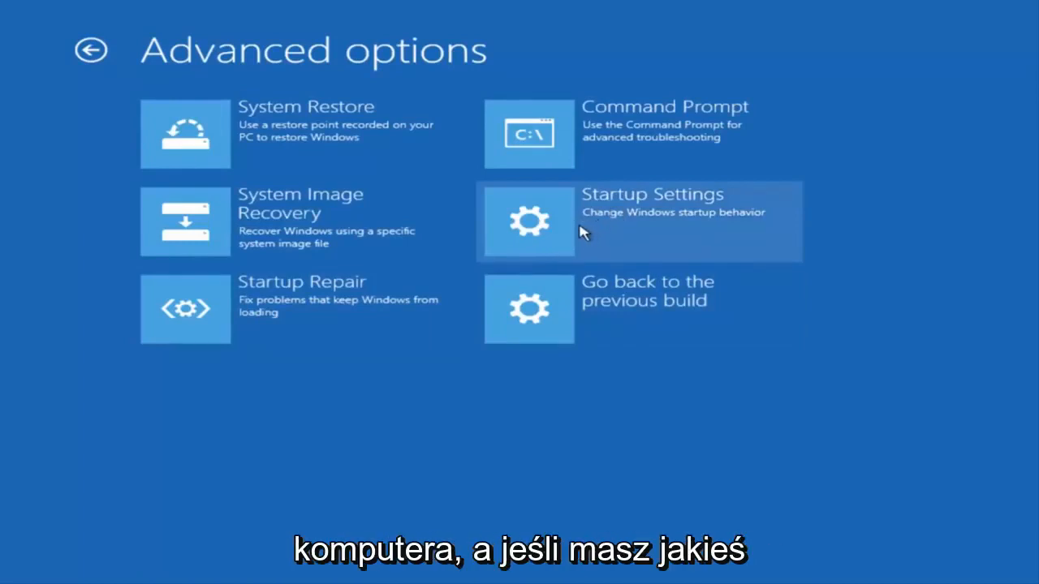
mouse_move(289, 133)
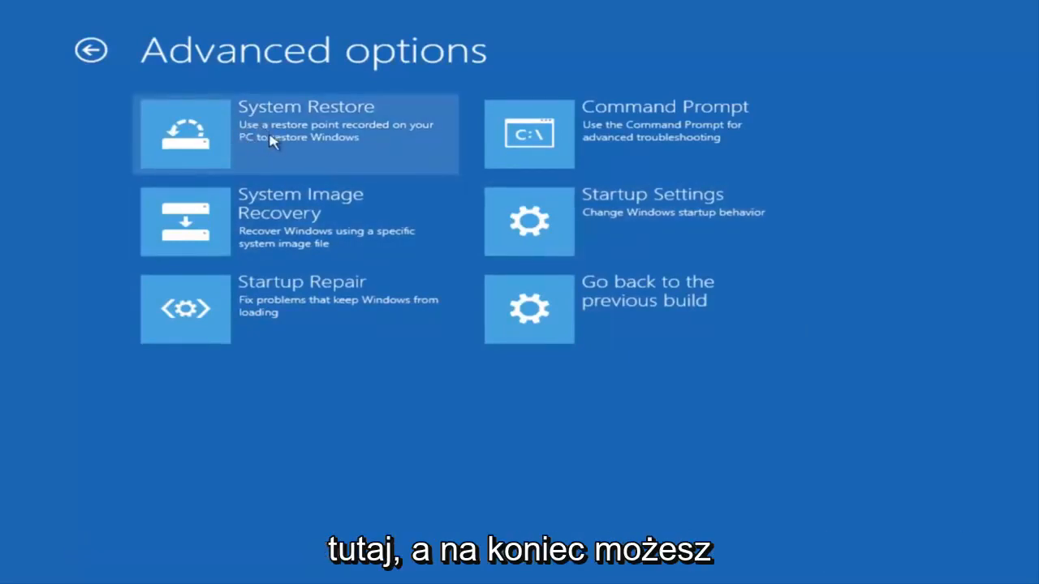
mouse_move(581, 317)
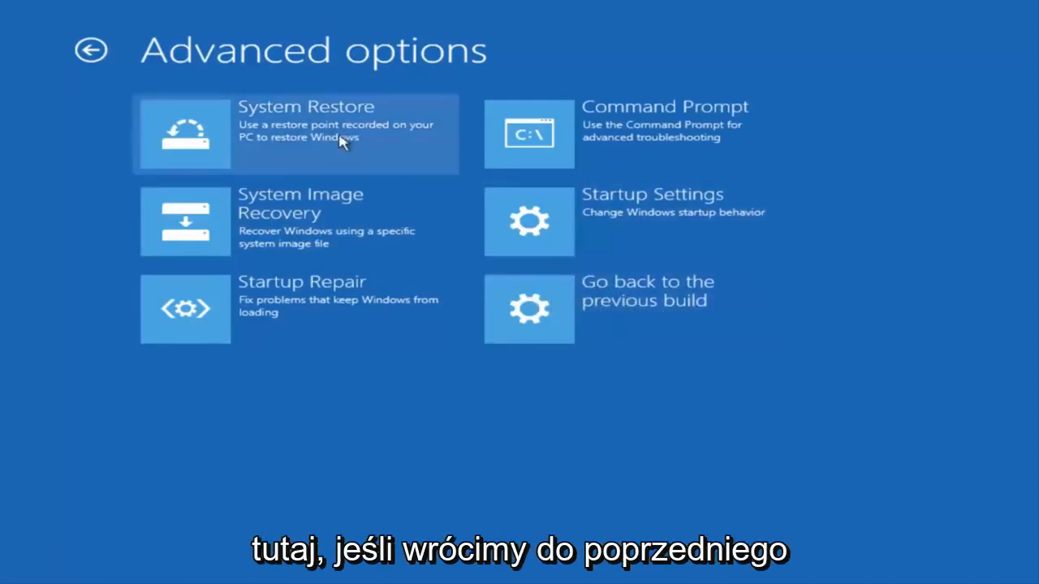
mouse_move(91, 51)
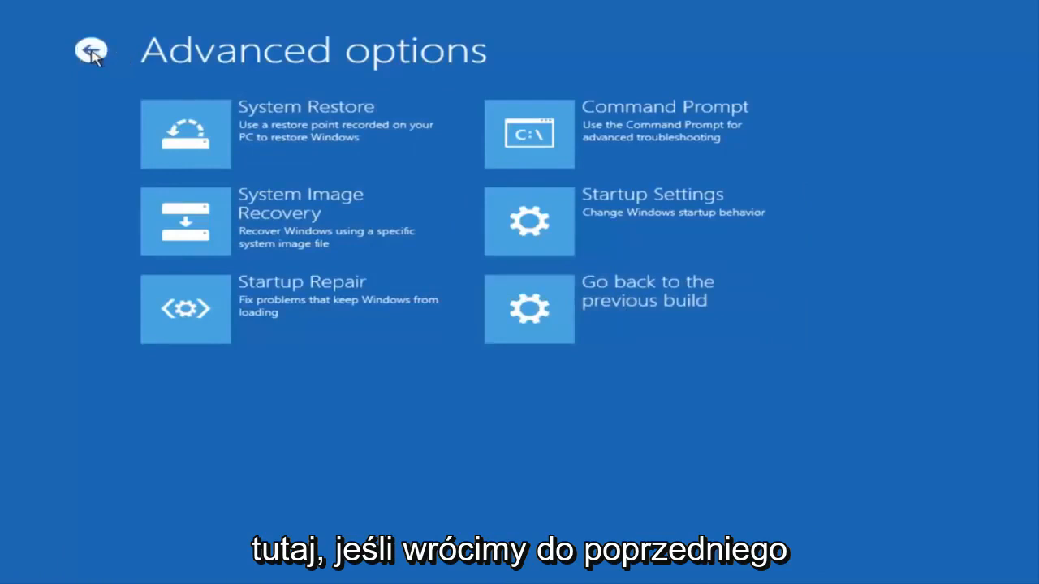
Go back from Advanced options to the Troubleshoot page.
left_click(91, 49)
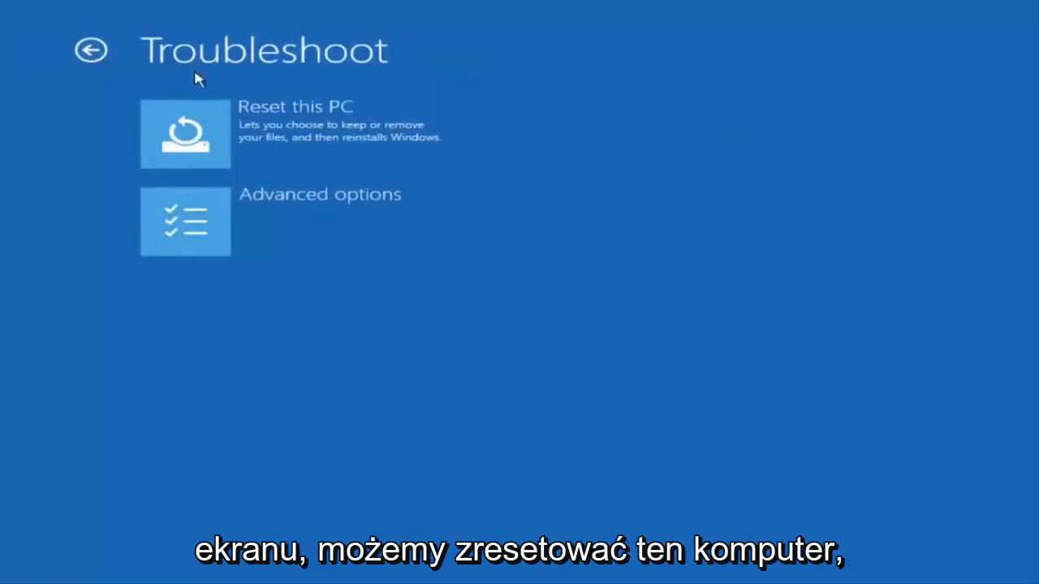
mouse_move(228, 136)
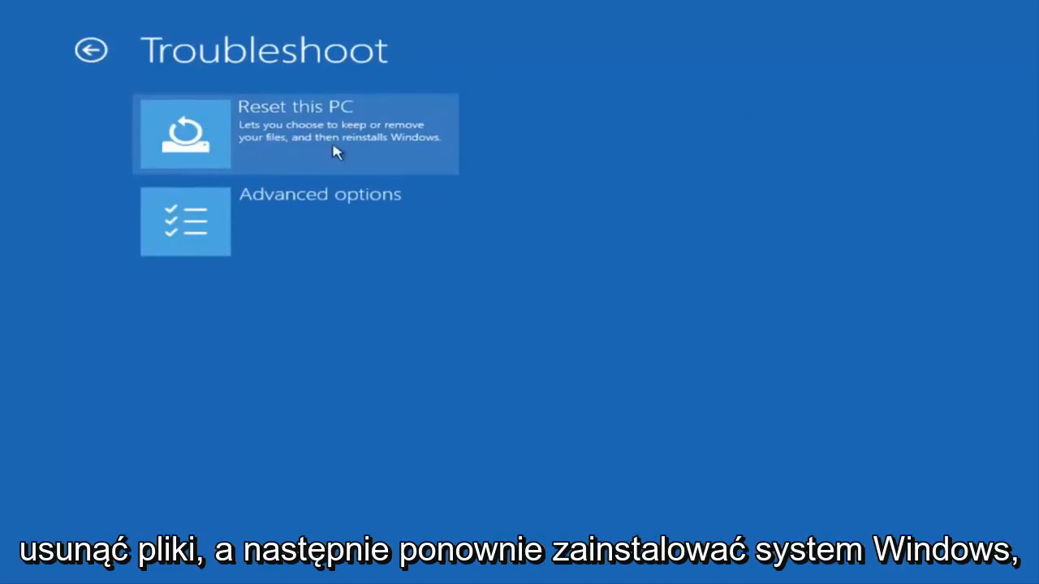
mouse_move(214, 133)
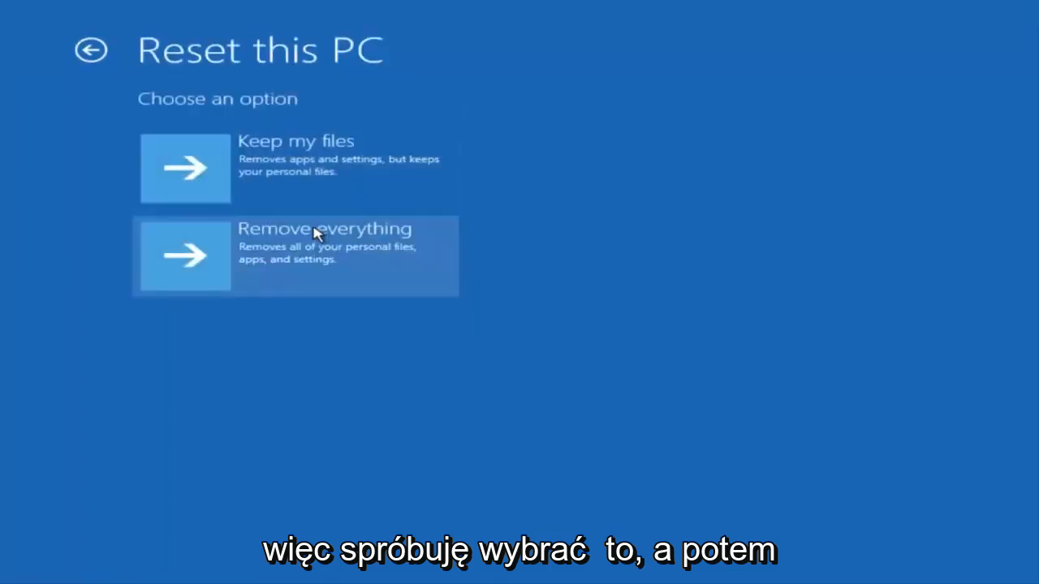
mouse_move(187, 263)
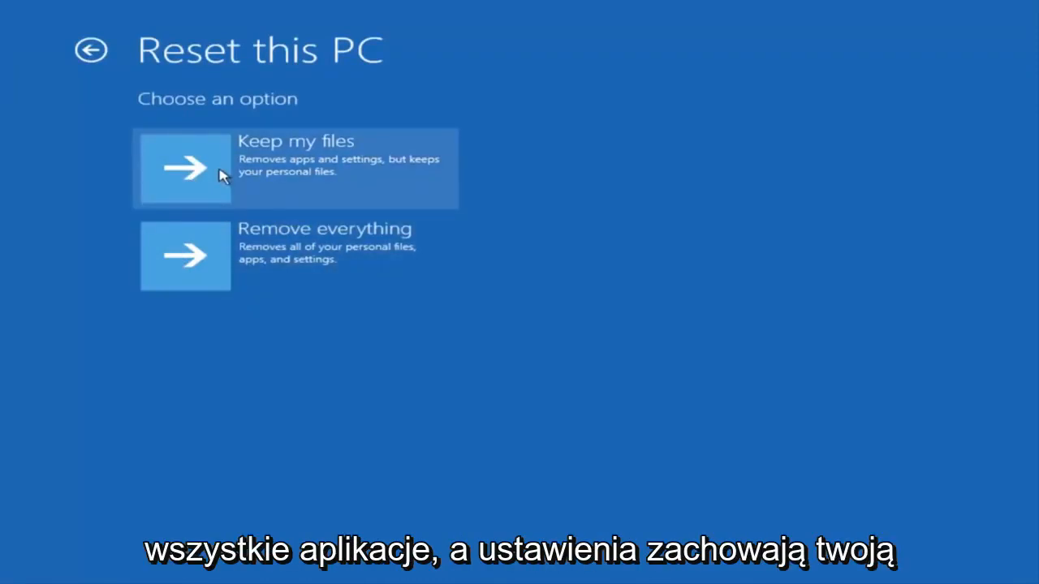
mouse_move(260, 243)
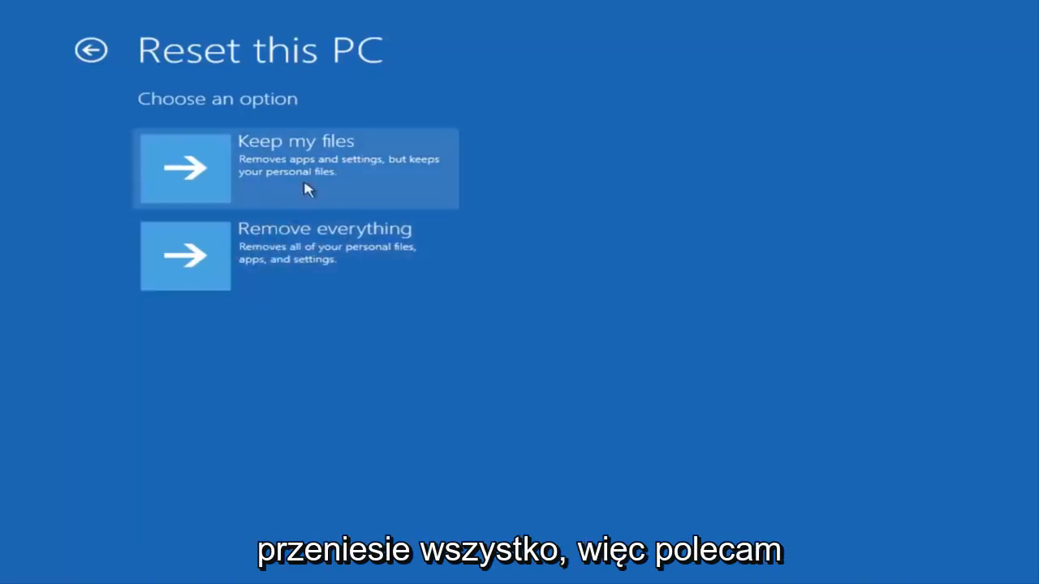
mouse_move(263, 185)
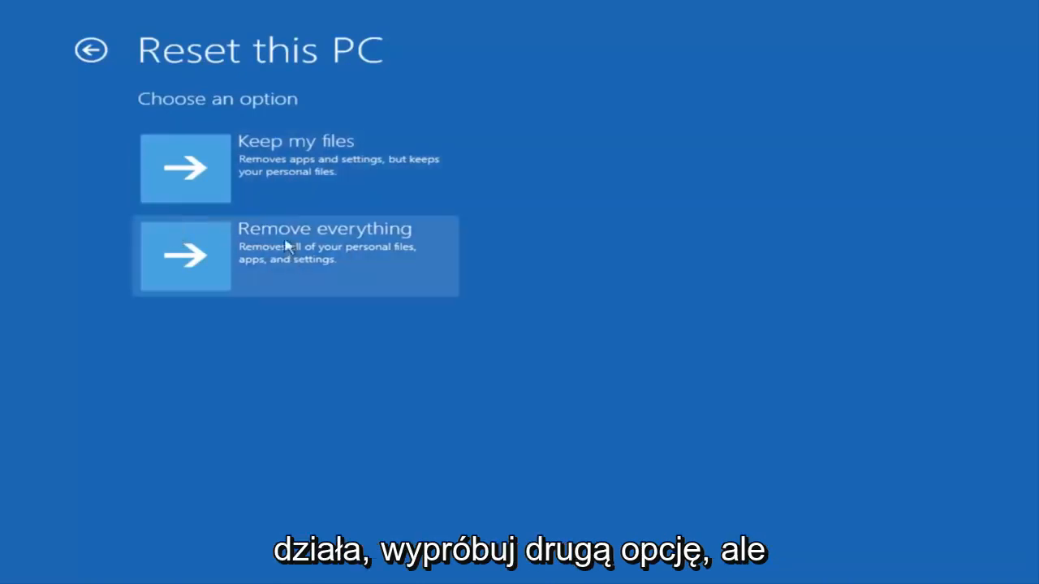
mouse_move(126, 19)
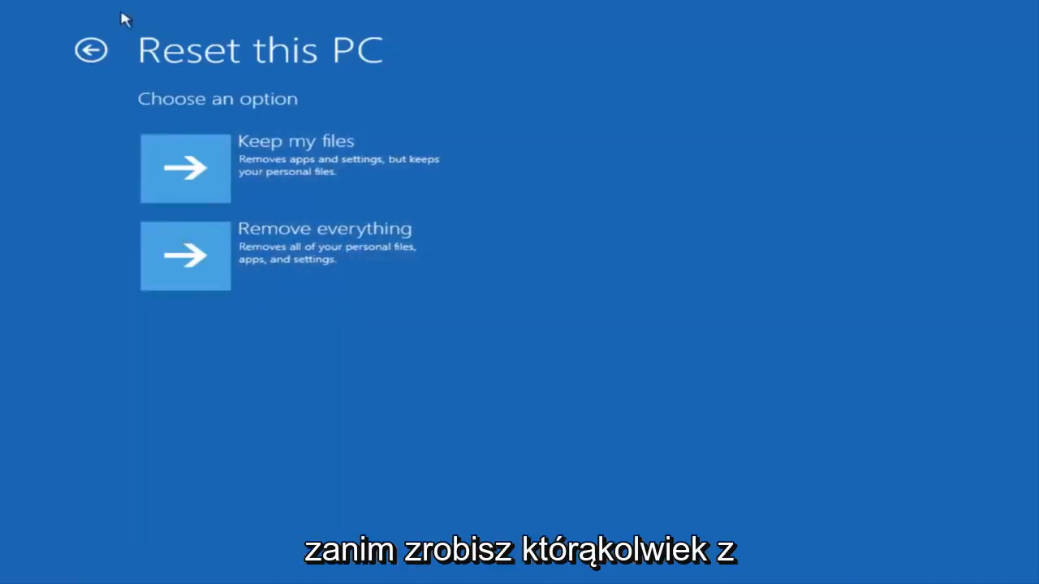
Leave the reset choices, review the Advanced options recovery tools, and return to Troubleshoot.
left_click(91, 49)
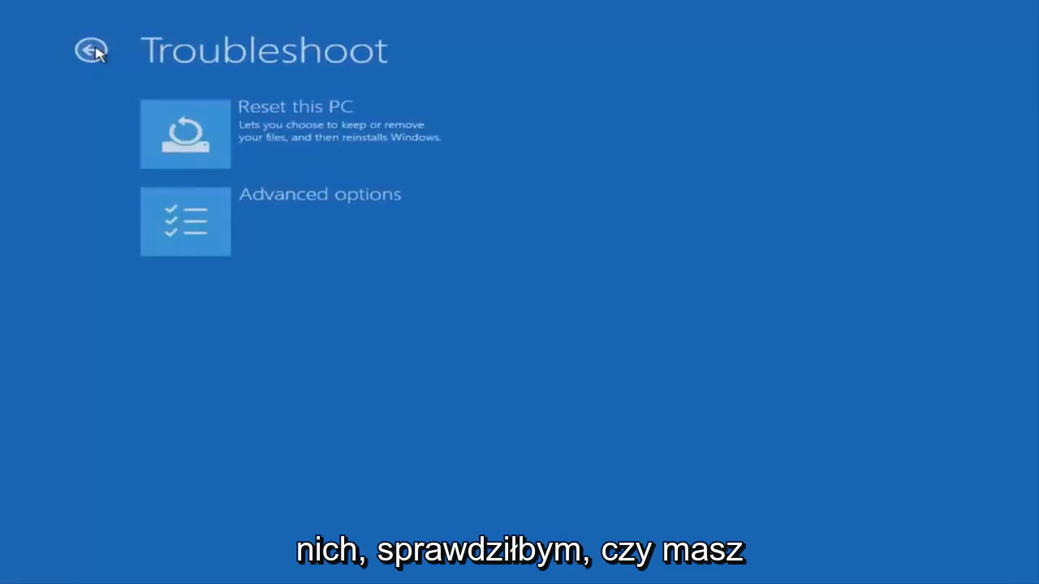
mouse_move(185, 221)
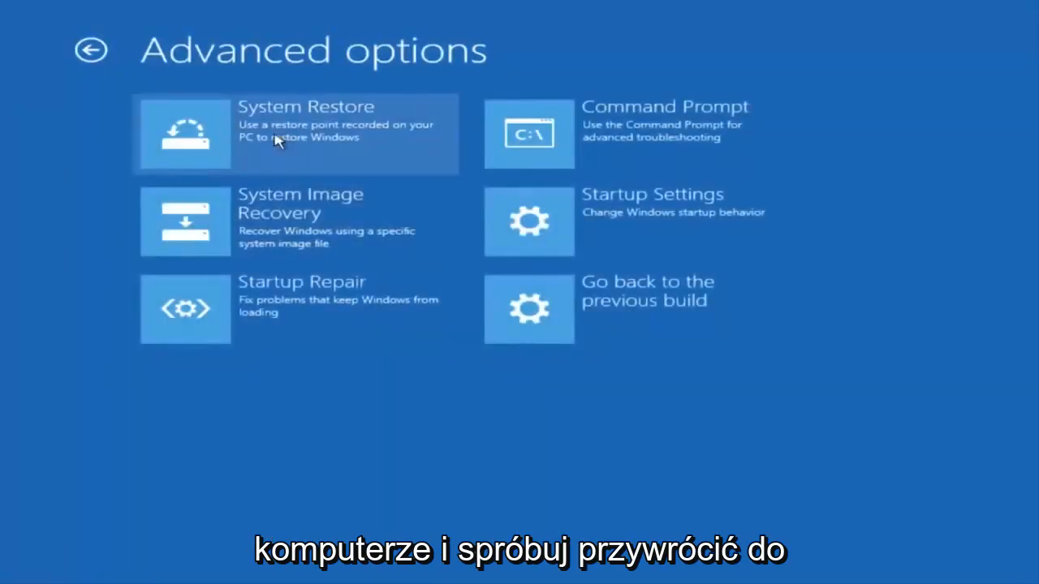
left_click(276, 133)
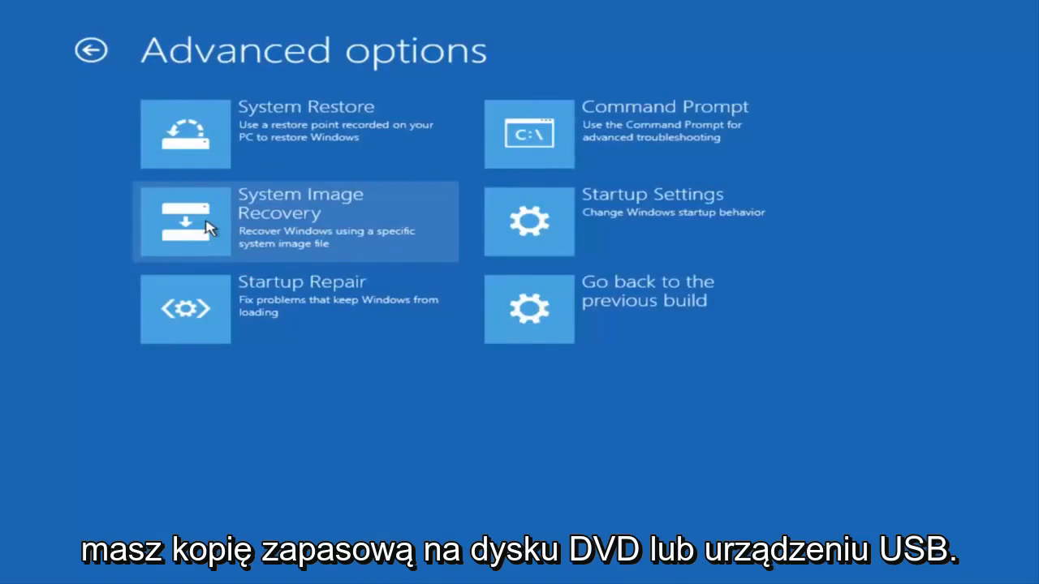
mouse_move(324, 227)
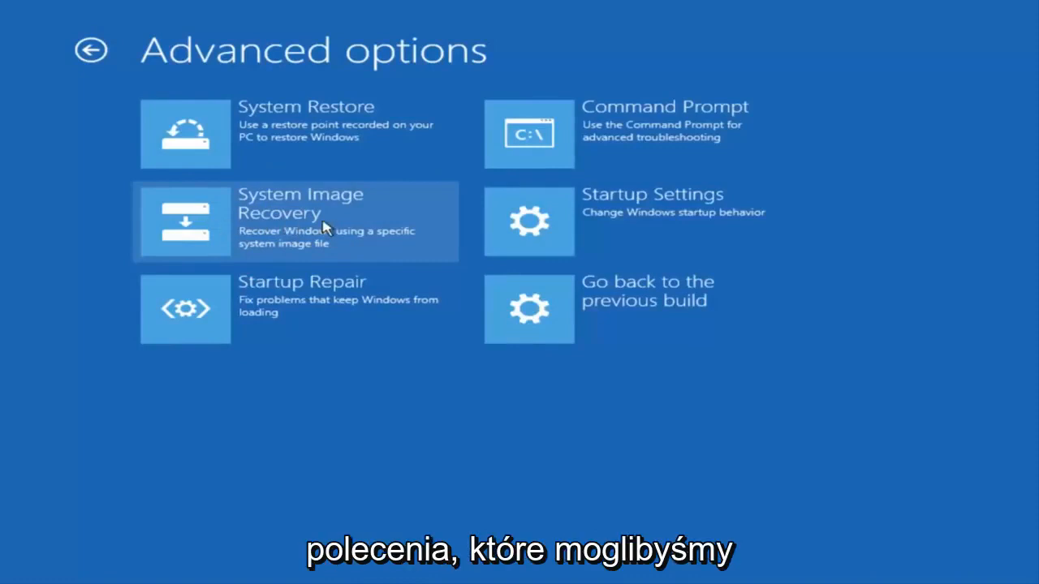
mouse_move(591, 127)
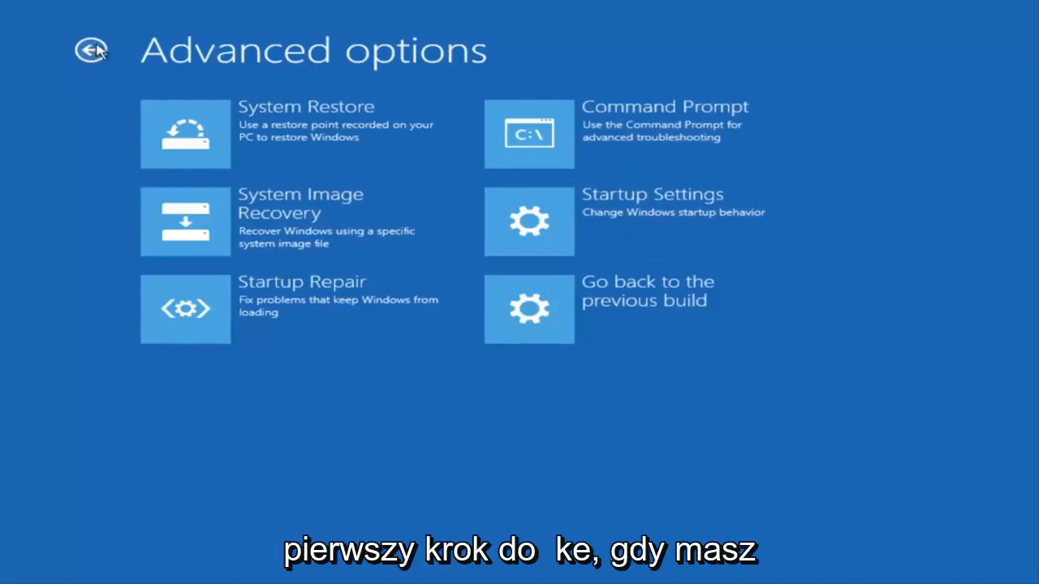
left_click(91, 49)
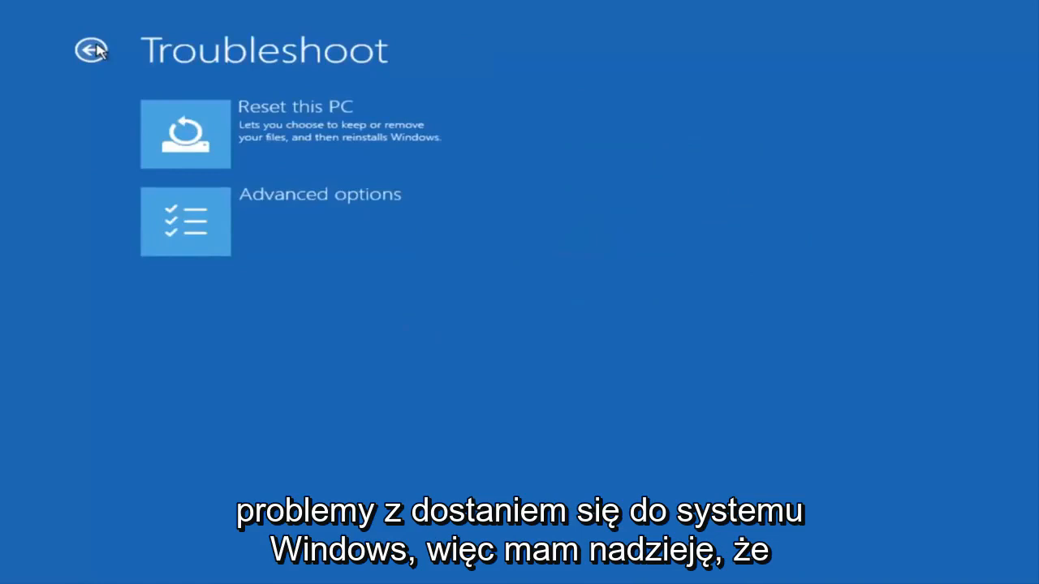